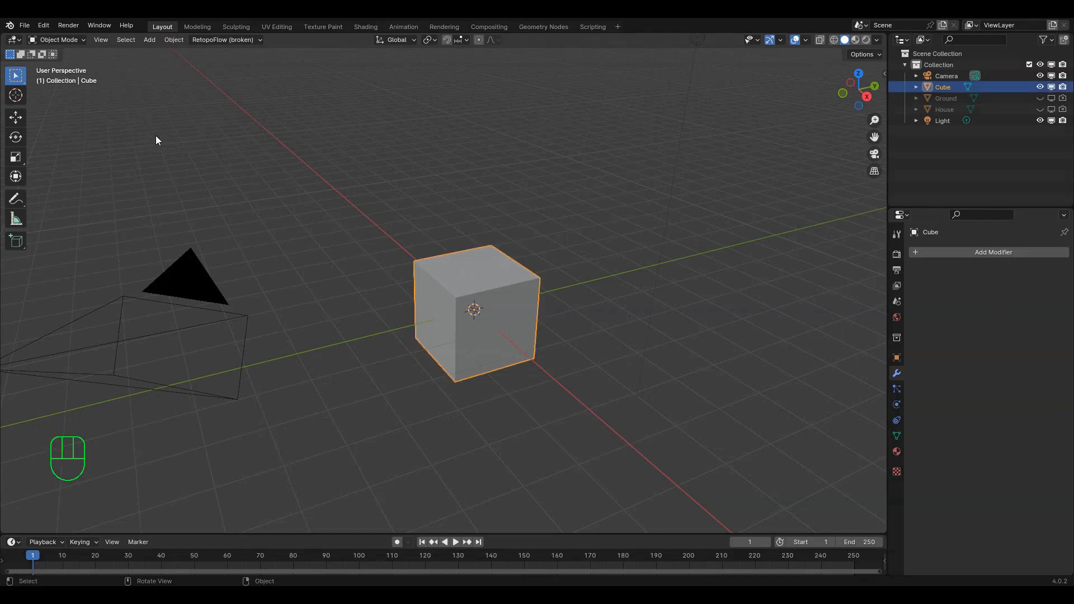
Enter edit mode on the cube, select all geometry, start a move and cancel it.
left_click(59, 39)
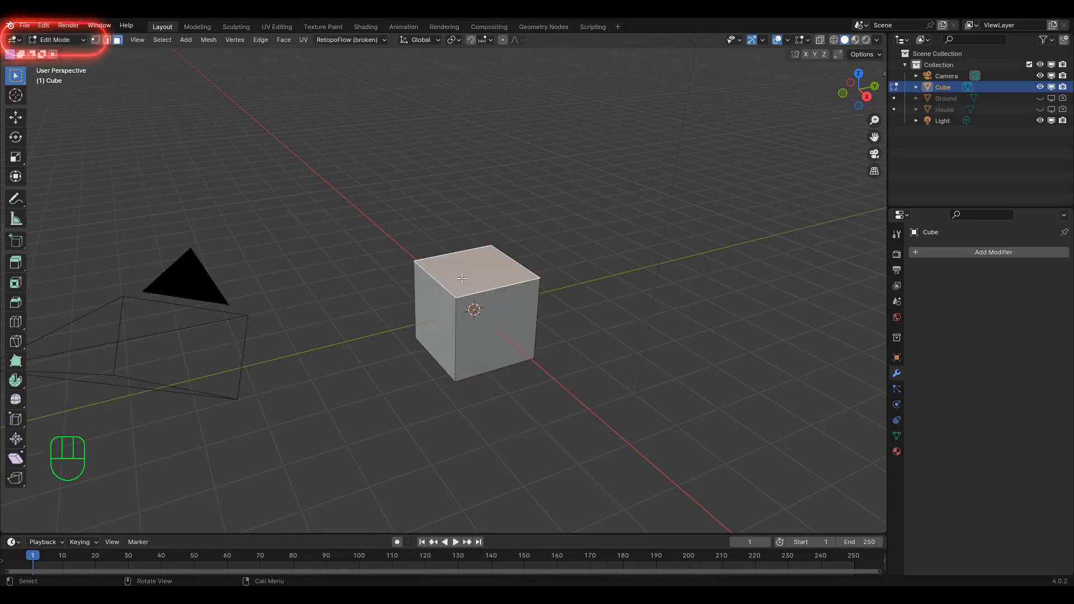
key("a")
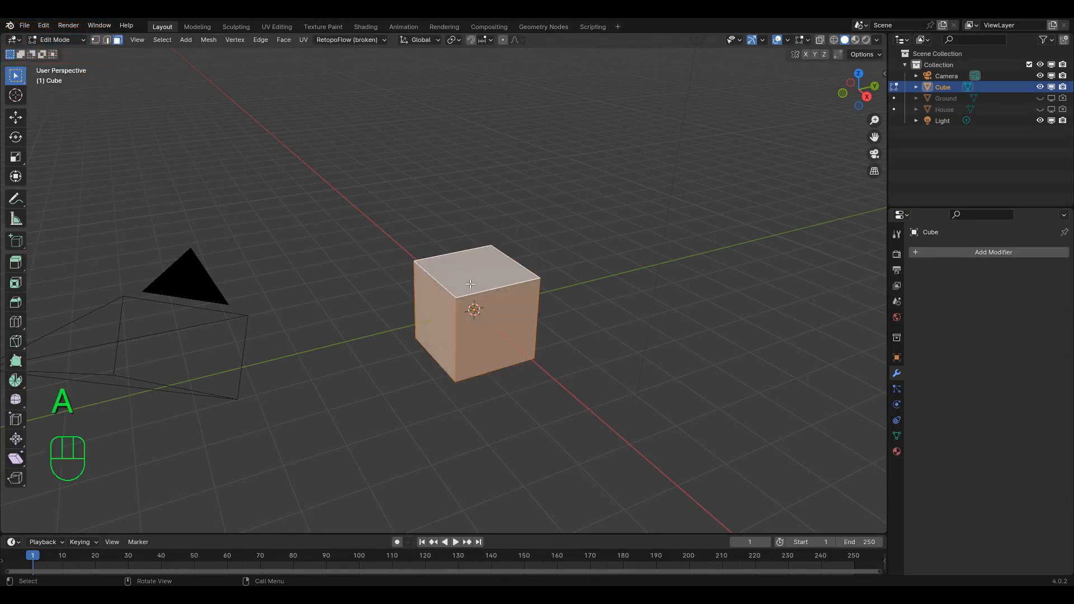
key("g")
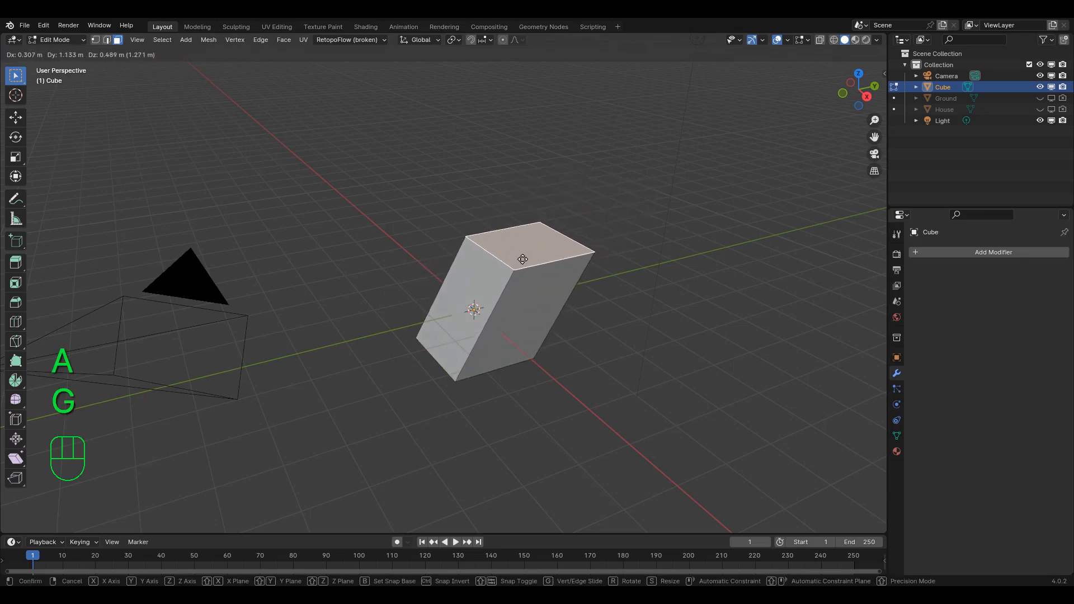
key("r")
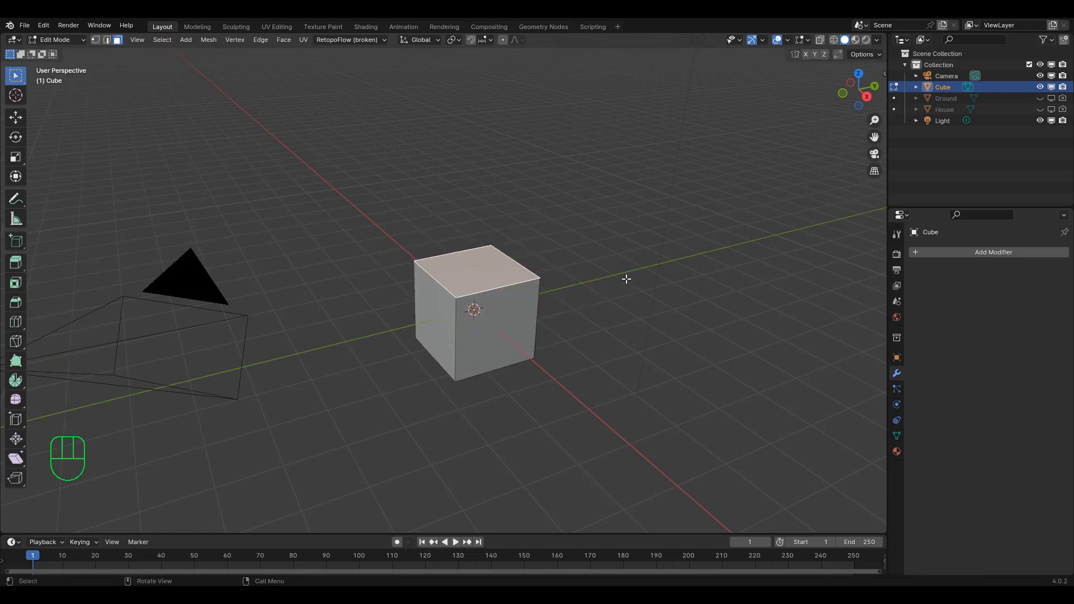
Move and extrude the top face as a trial, undoing each back to the plain cube.
key("g")
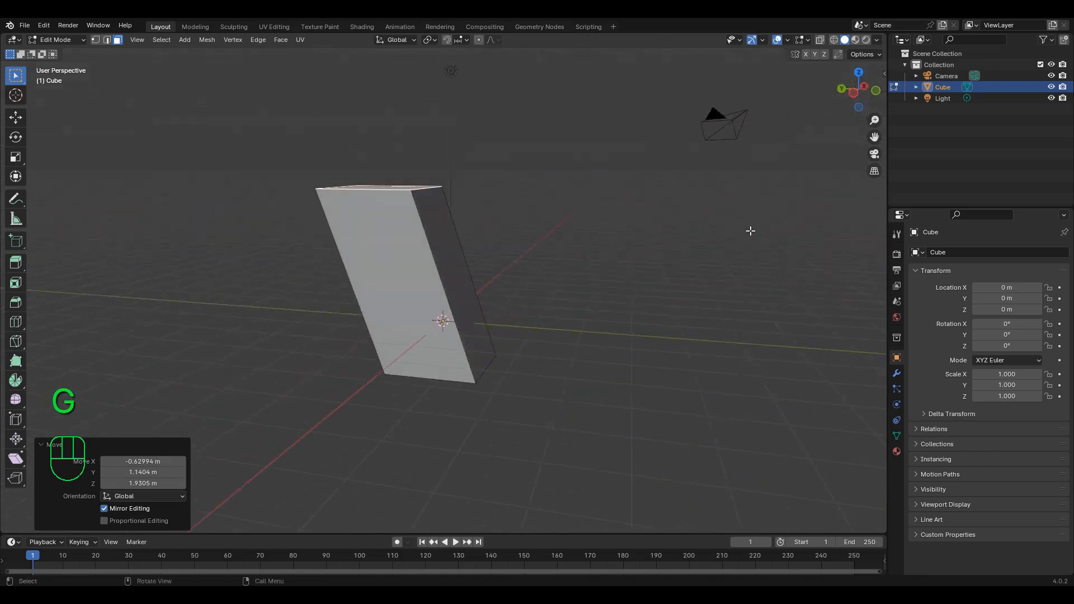
key("ctrl+z")
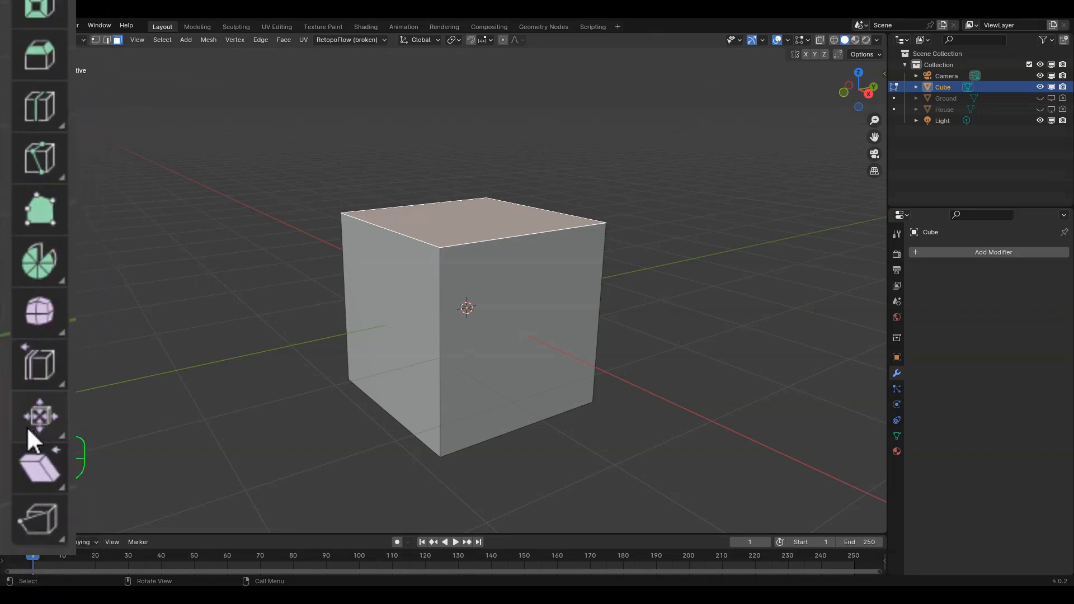
key("e")
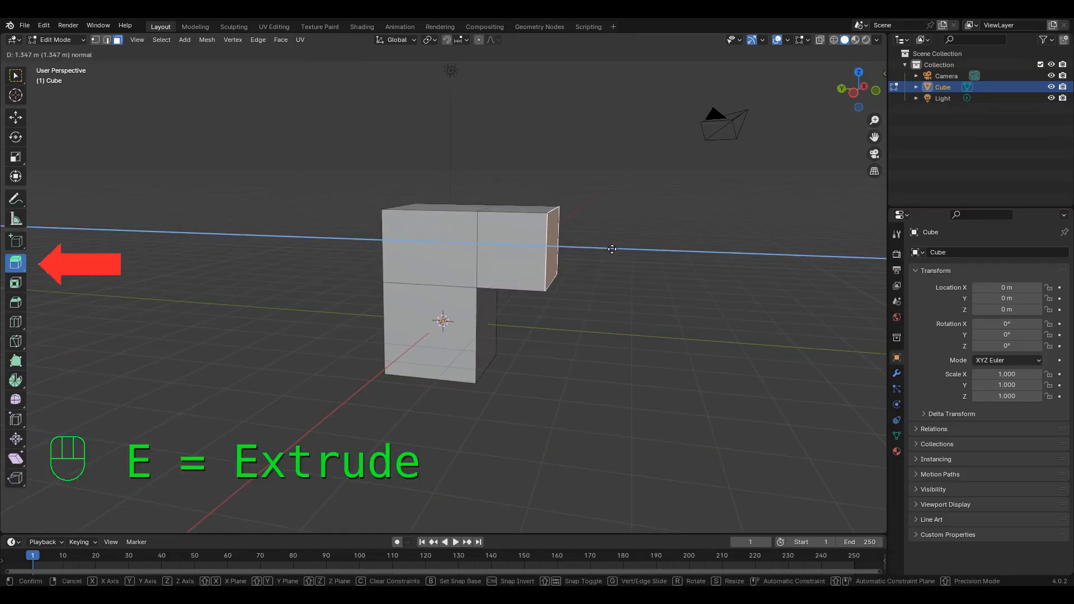
key("ctrl+z")
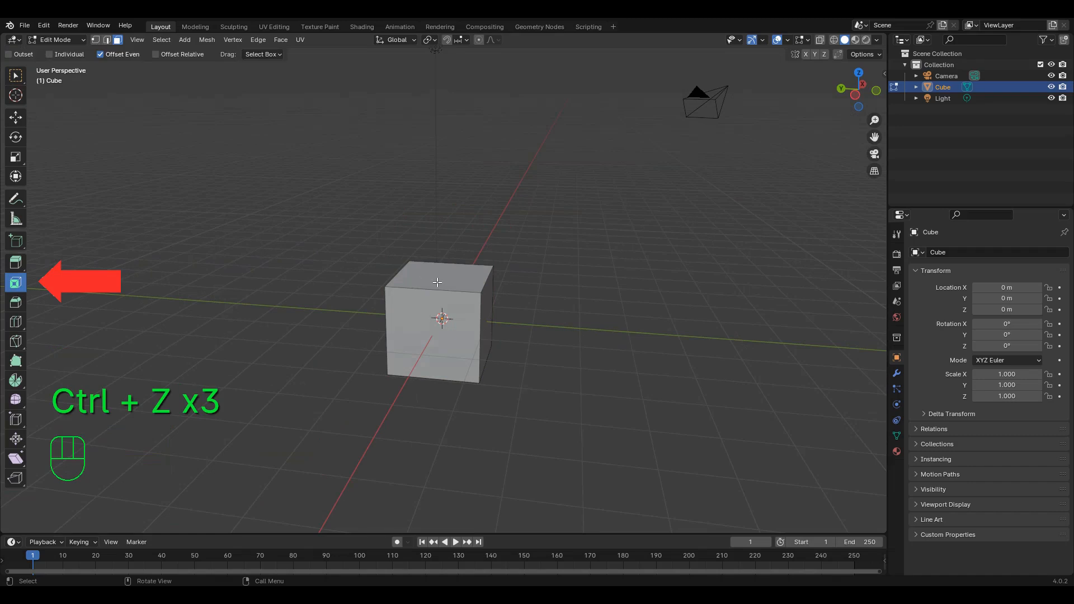
Inset the top face, then every face individually, and undo back to the plain cube.
key("i")
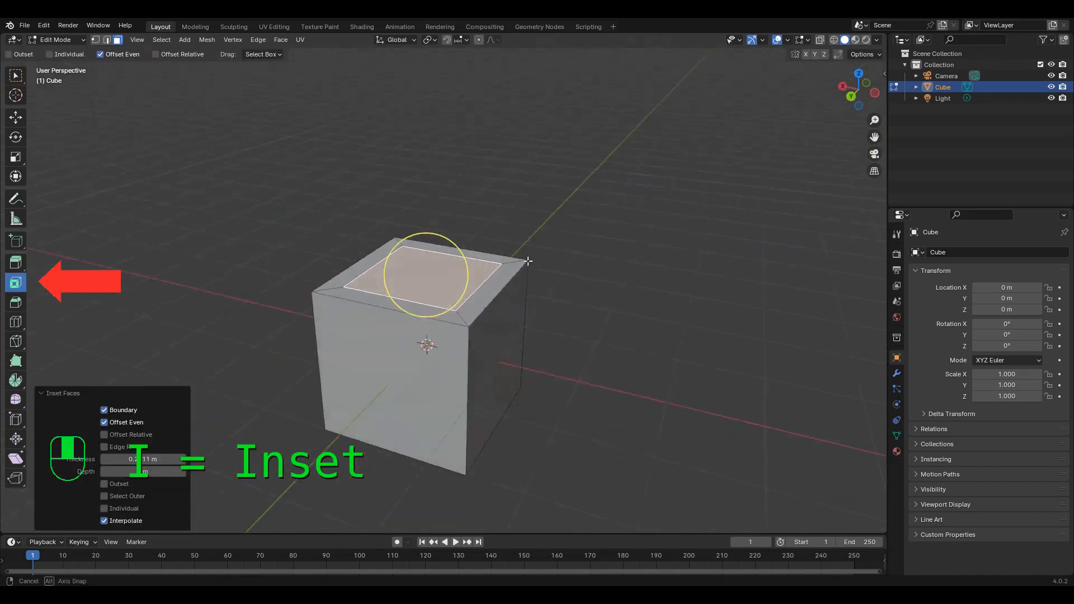
key("Tab")
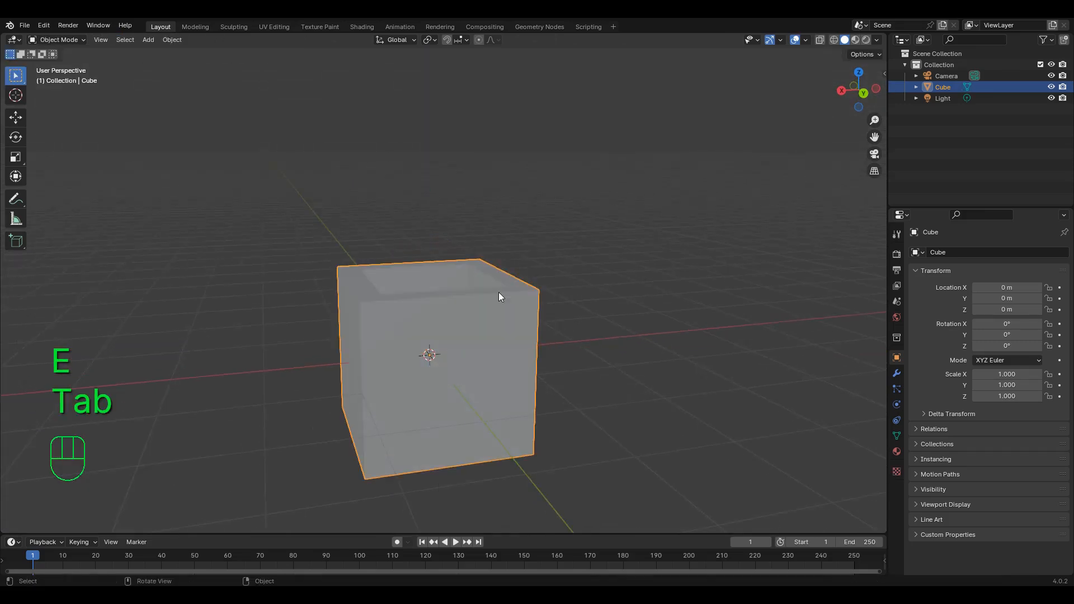
key("Tab")
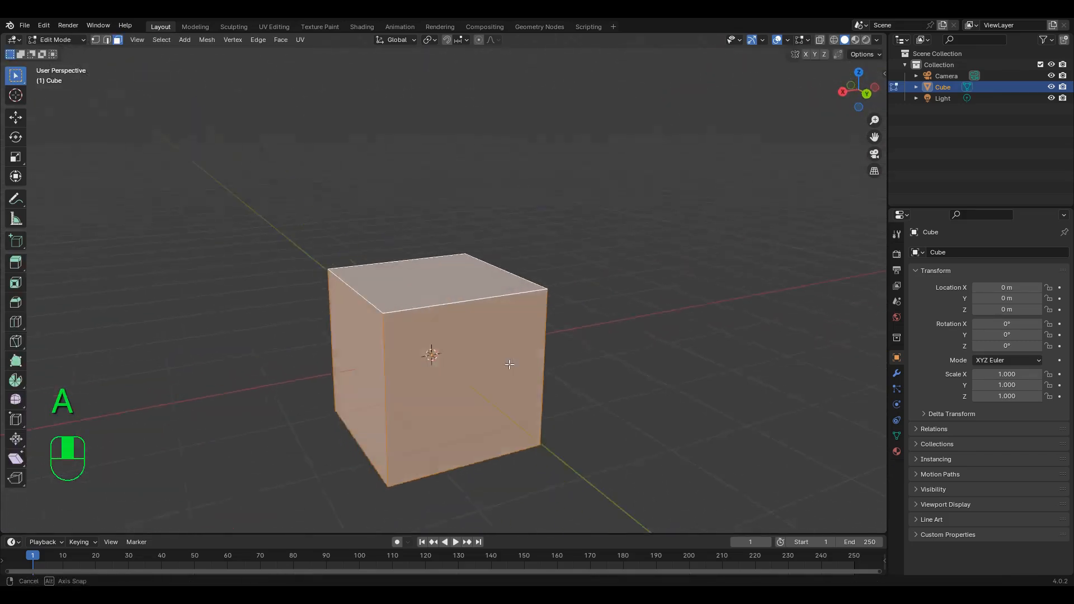
key("i")
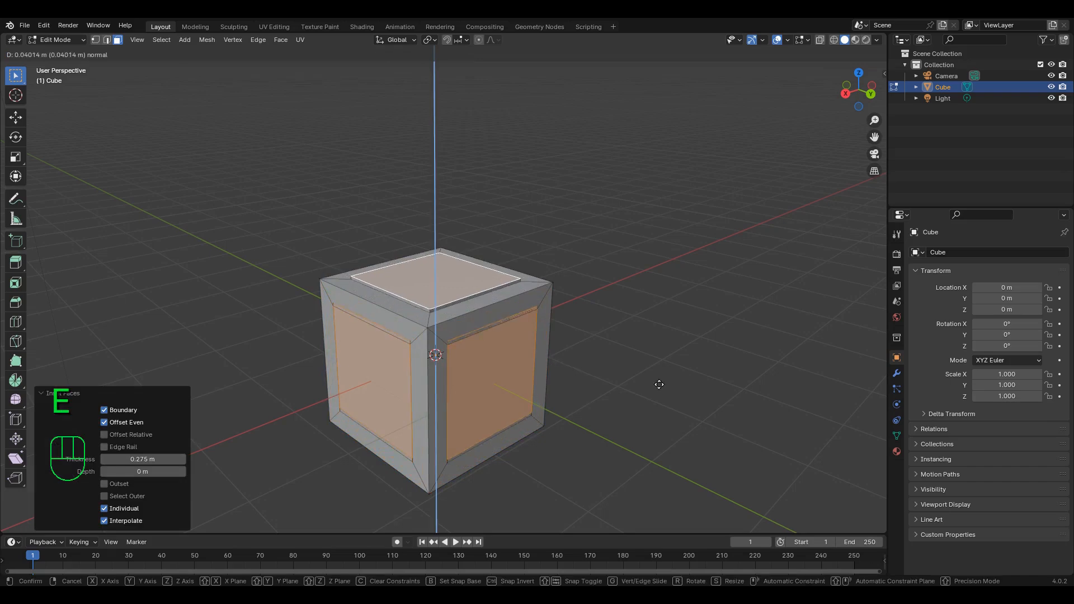
key("ctrl+z")
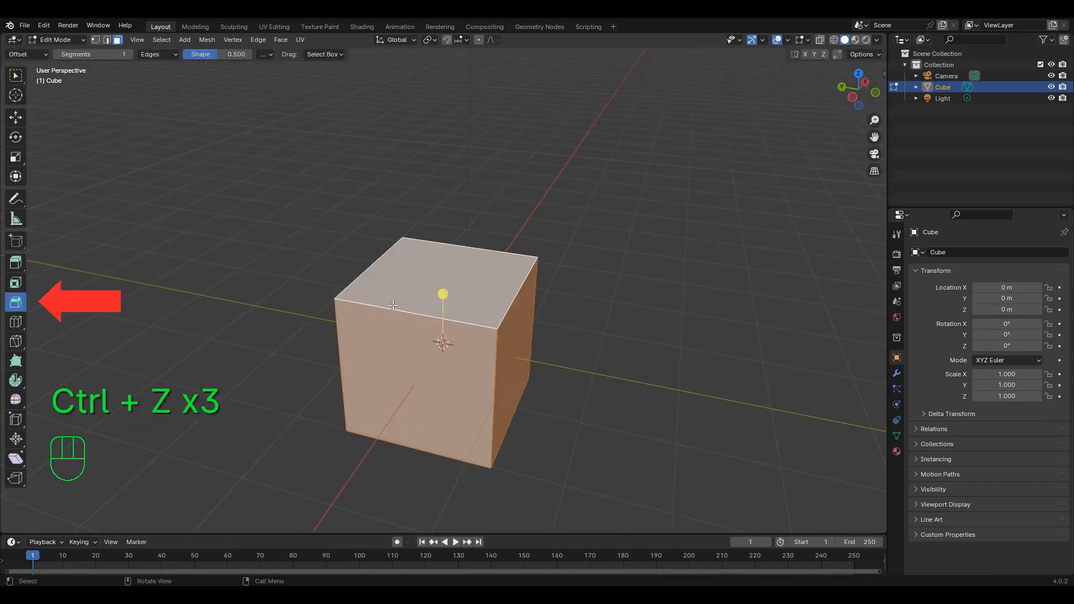
Try a bevel/loop-cut on the cube, leaving the plain mesh afterwards.
key("ctrl+b")
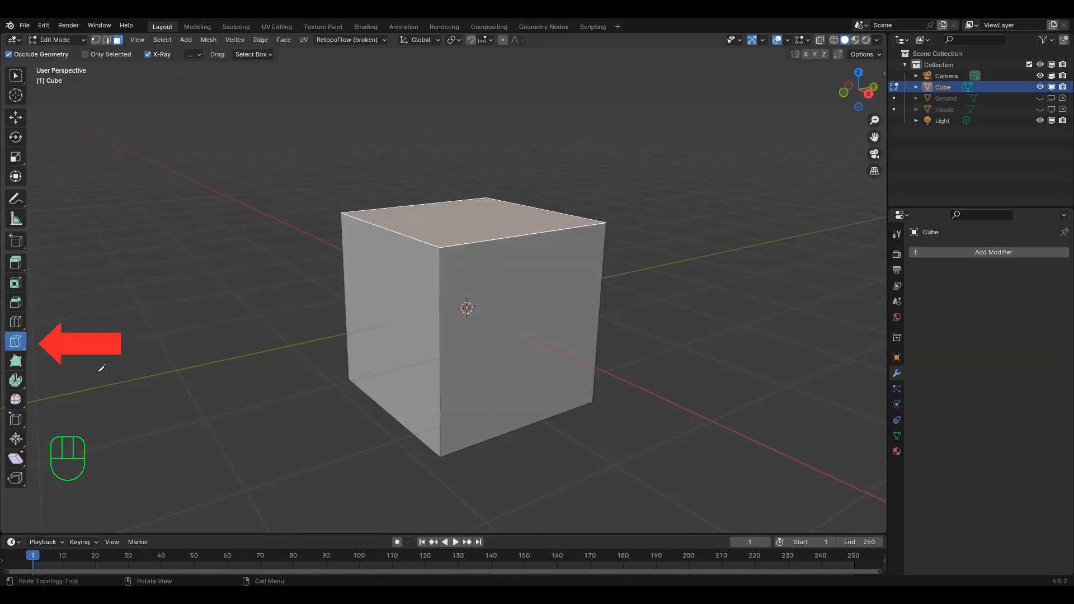
Use the Knife tool to start cutting an arrow outline into a side face.
key("k")
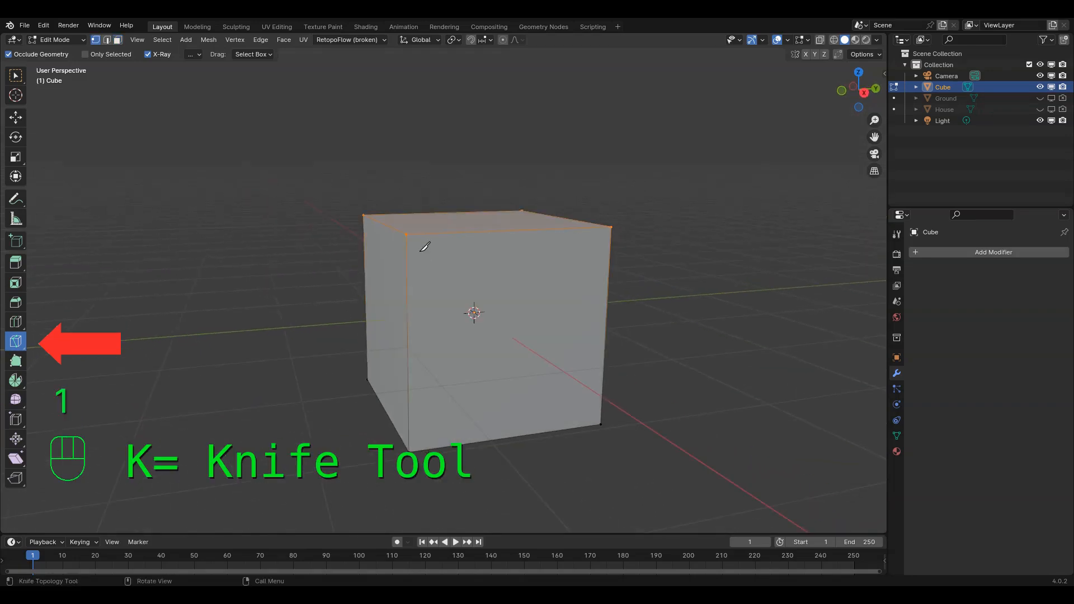
left_click(406, 234)
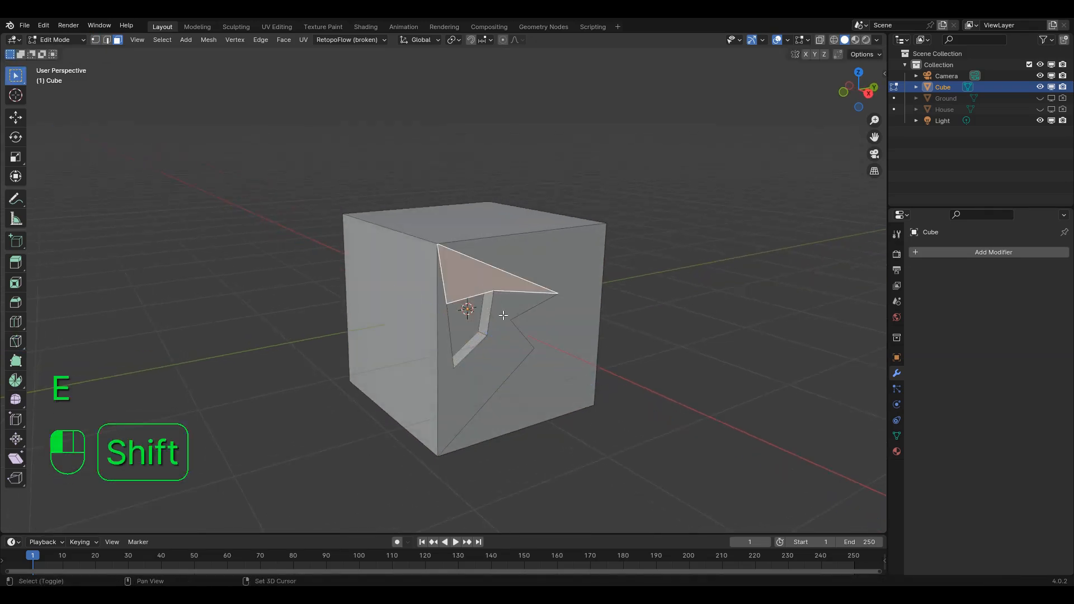
Extrude the arrow face into the cube and return to object mode.
key("e")
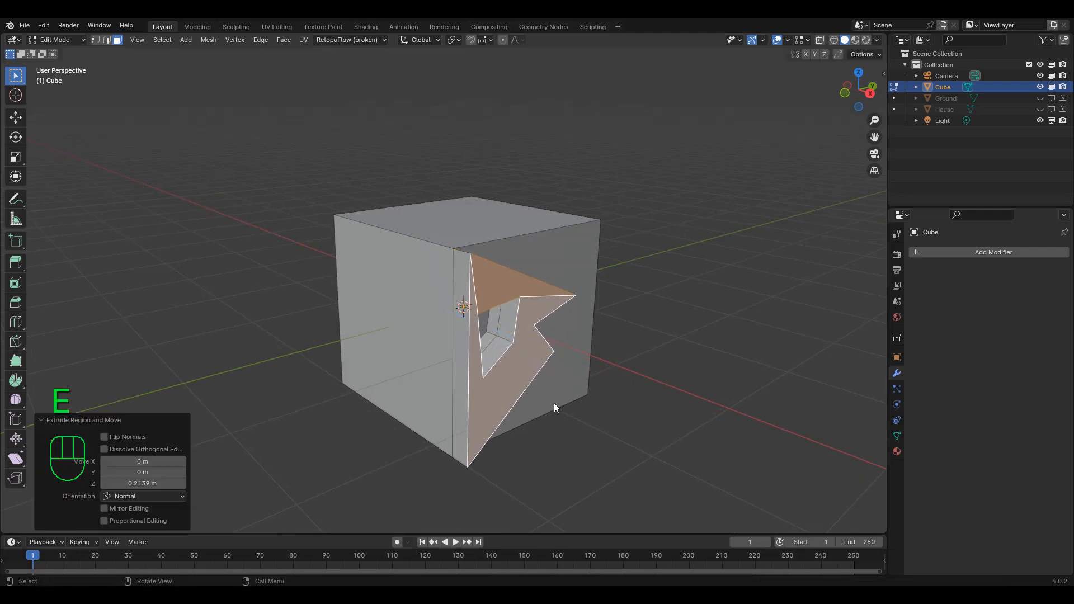
key("Tab")
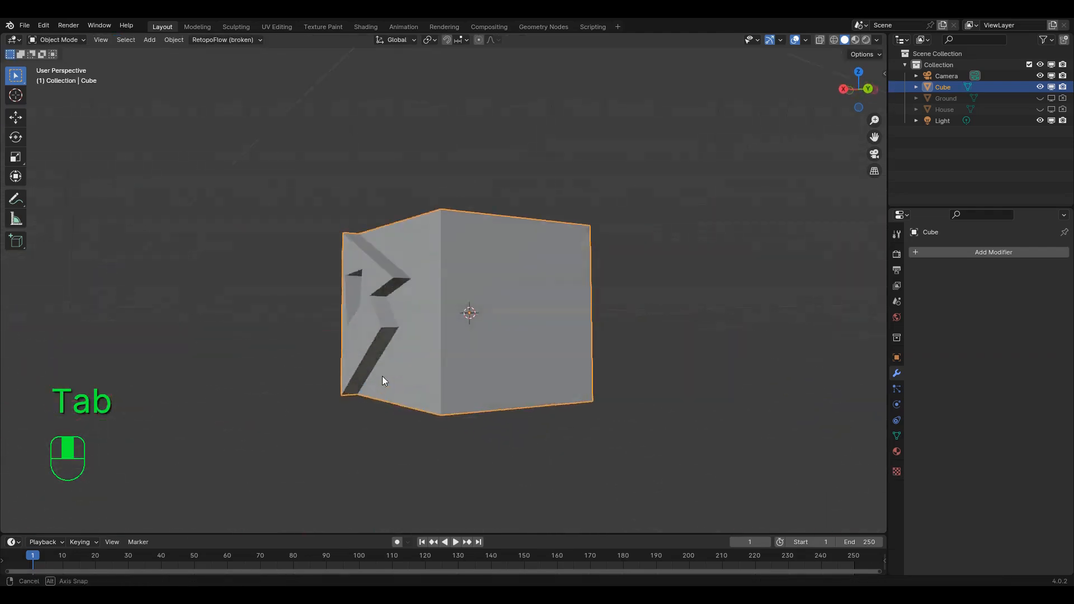